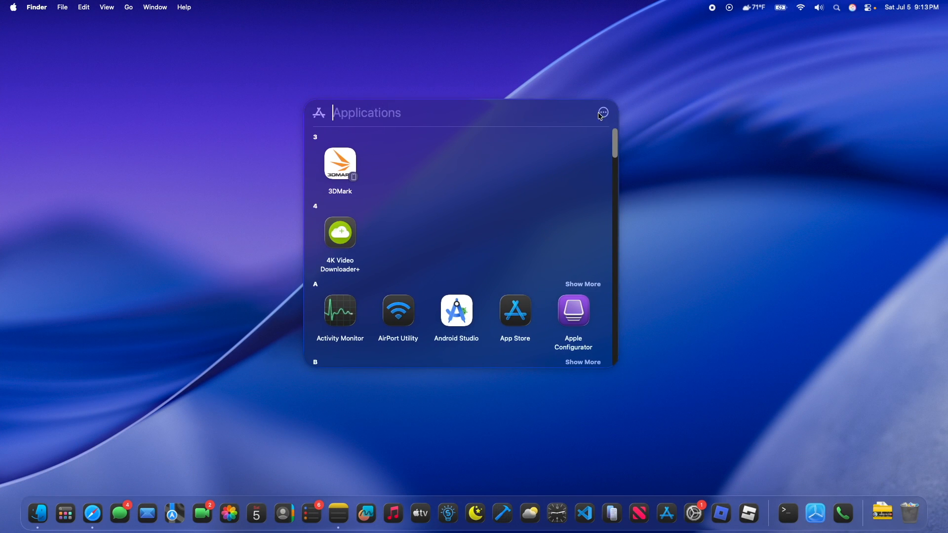
- Dismiss the Apps search panel, leaving only the desktop and Dock
click(603, 113)
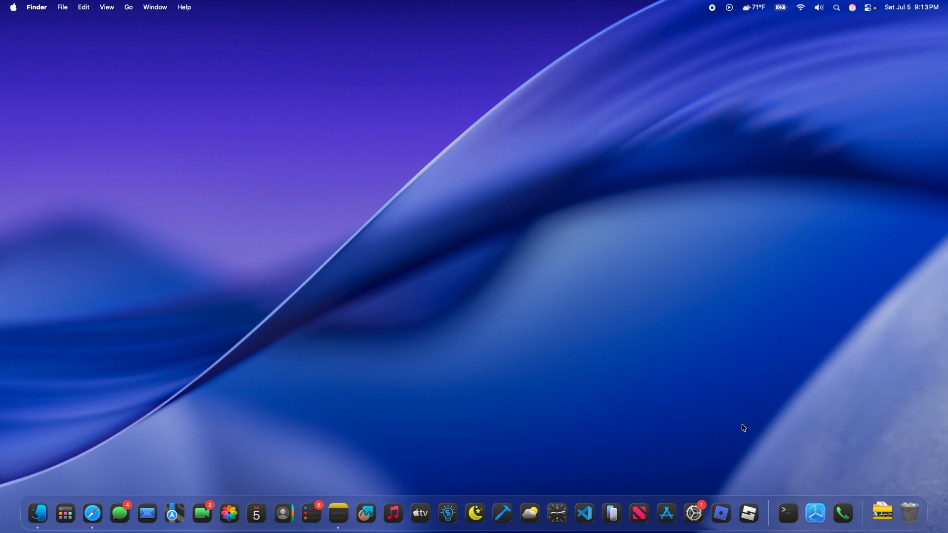
- Launch Terminal and run sudo mkdir -p /Library/Preferences/FeatureFlags/Domain
click(787, 513)
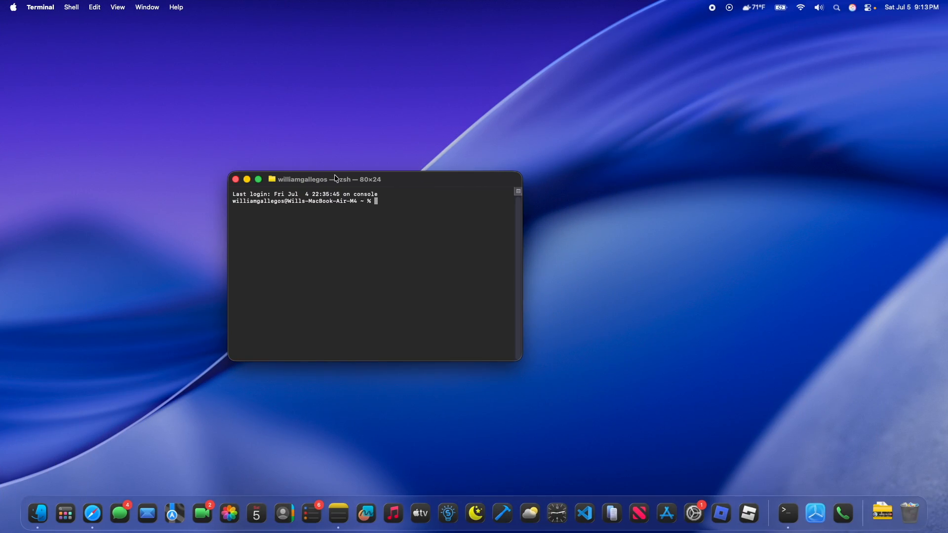
mouse_move(483, 195)
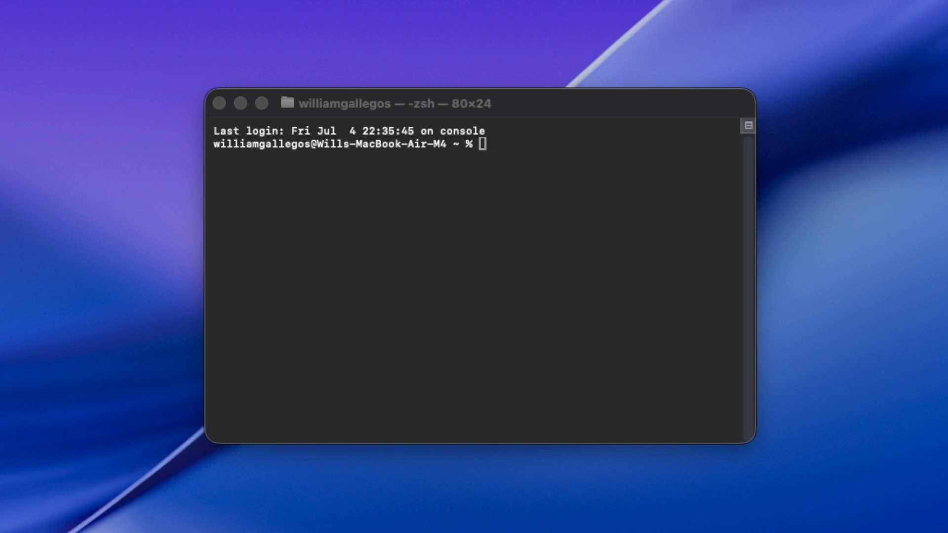
mouse_move(628, 278)
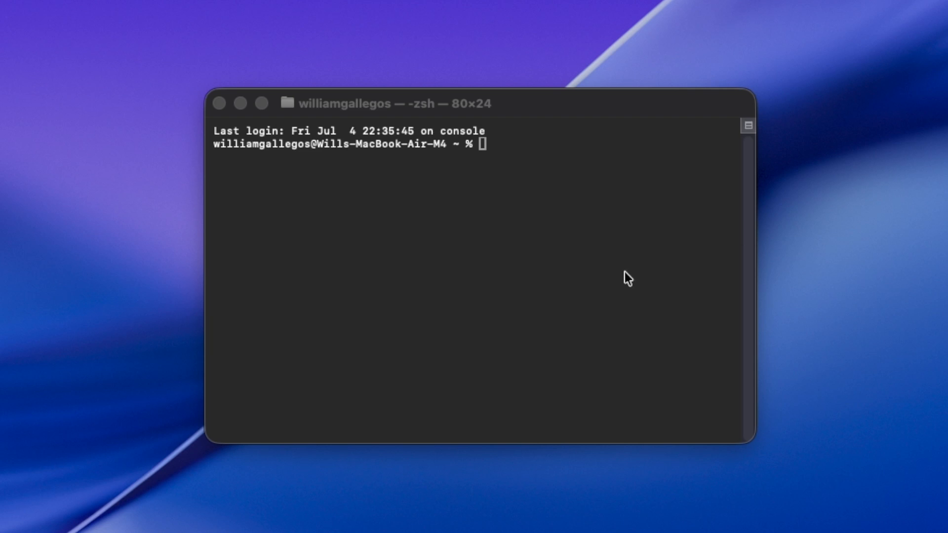
text(sudo mkdir -p /Library/Preferences/FeatureFlags/Domain)
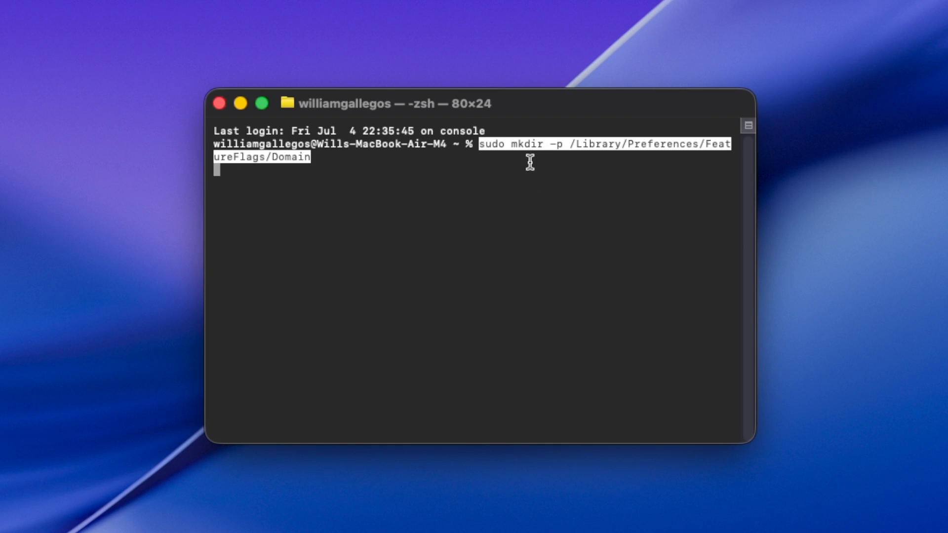
mouse_move(675, 158)
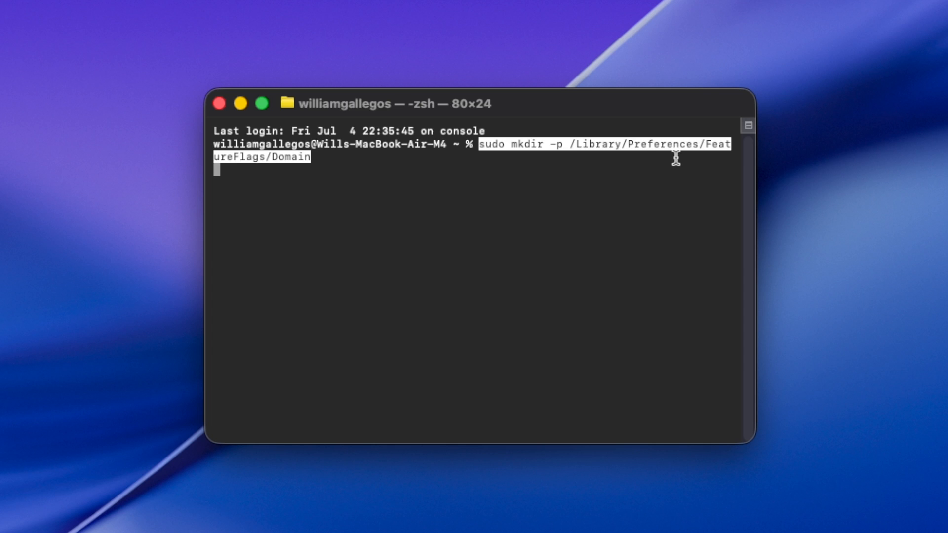
mouse_move(293, 167)
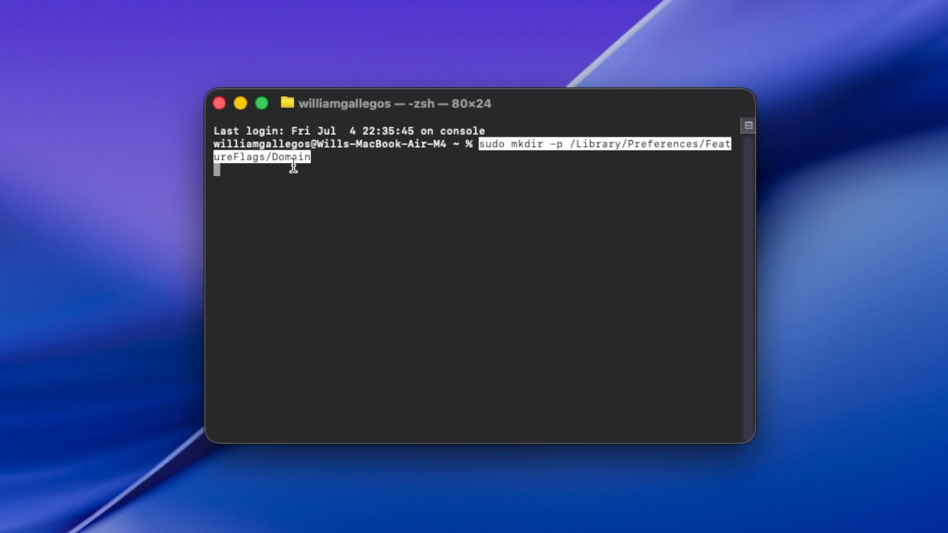
key(Return)
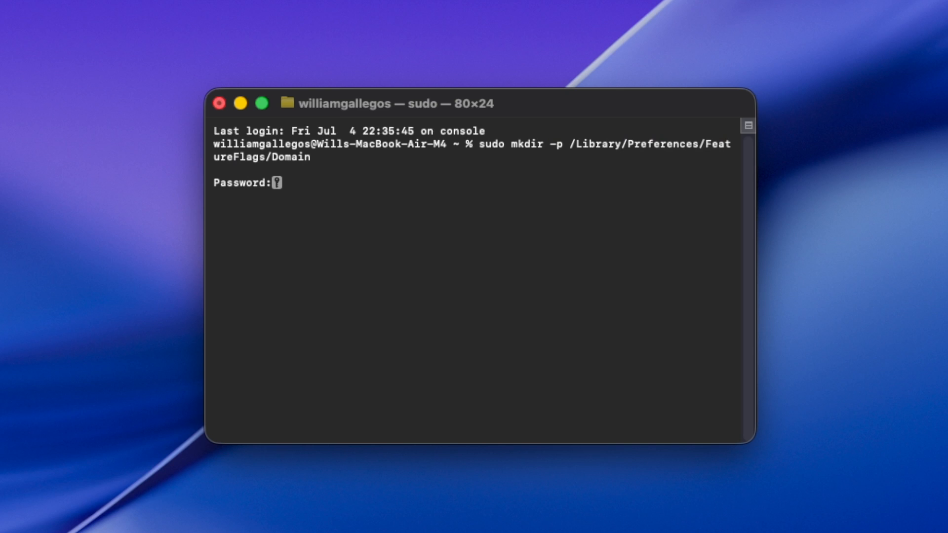
- Submit the password, then write SpotlightUI.plist SpotlightPlus Enabled -bool false via sudo defaults
key(Return)
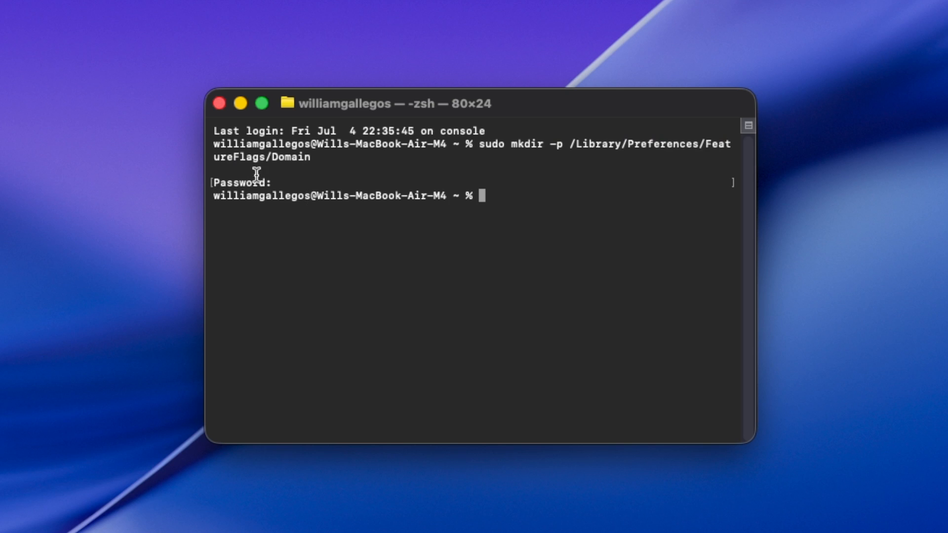
mouse_move(199, 249)
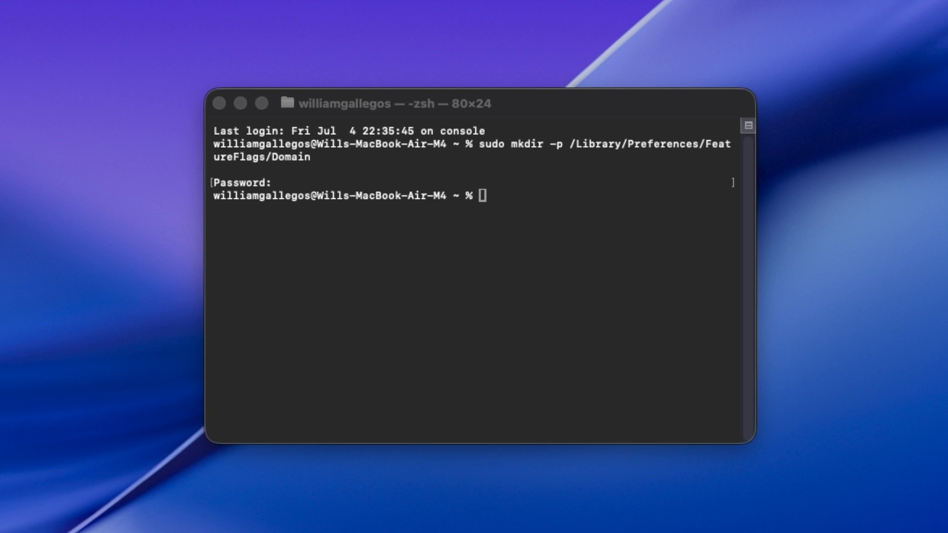
text(sudo defaults write /Library/Preferences/FeatureFlags/Domain/SpotlightUI.plist SpotlightPlus -dict Enabled -bool false)
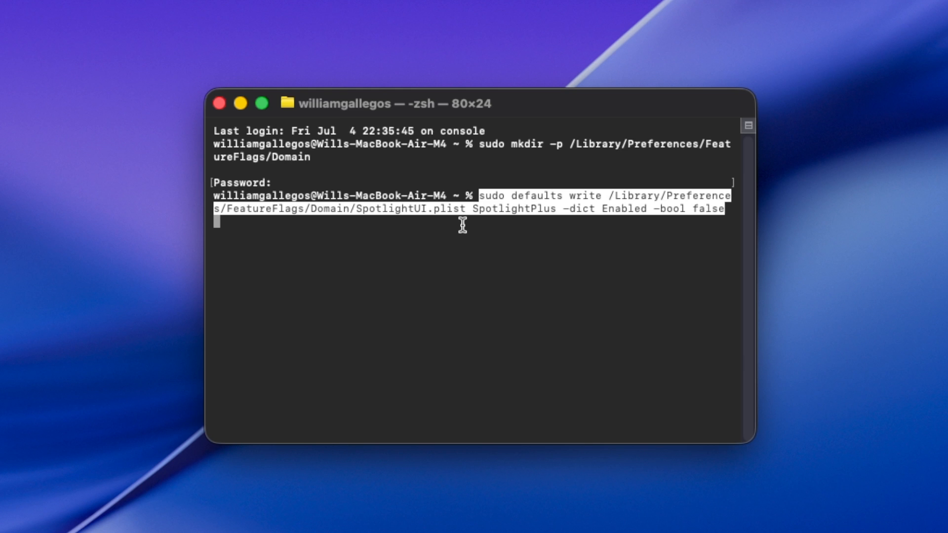
key(Return)
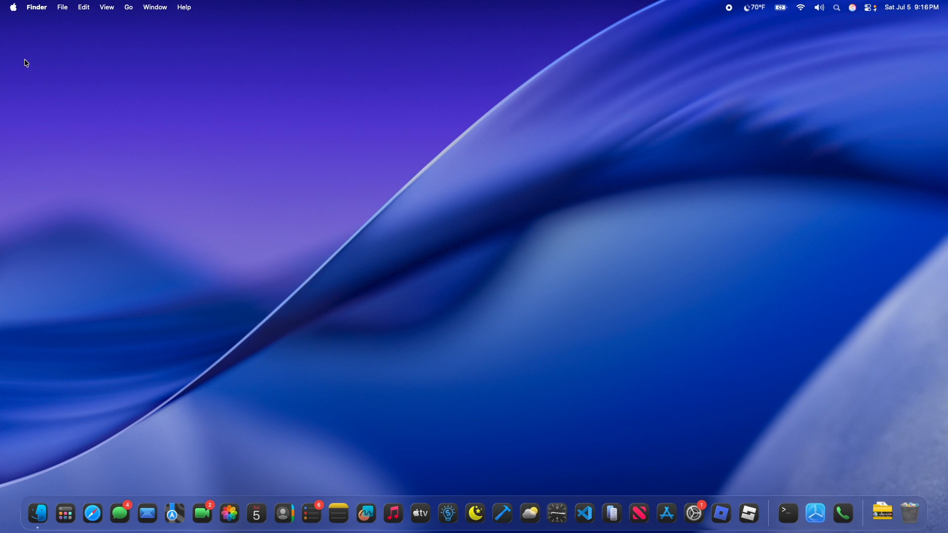
- Restart the Mac from the Apple menu and confirm the restart
click(12, 7)
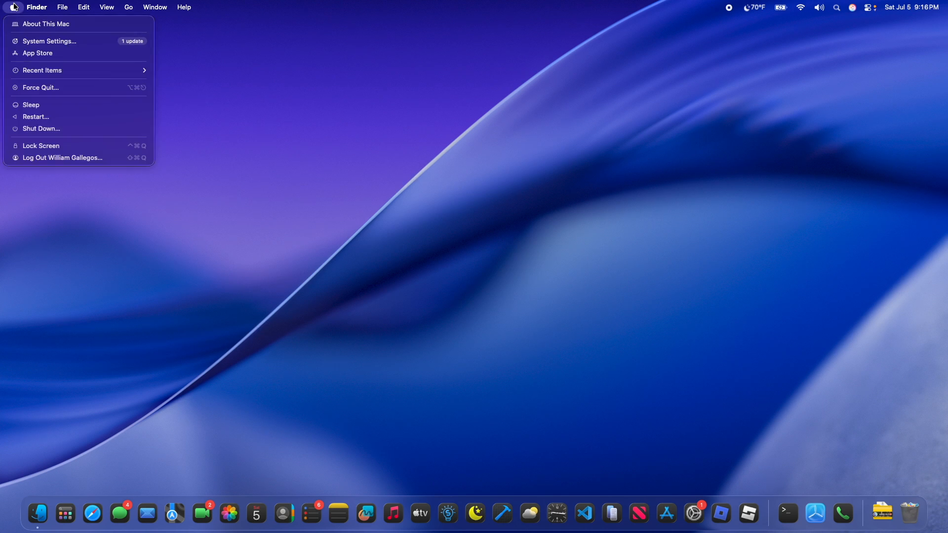
mouse_move(44, 117)
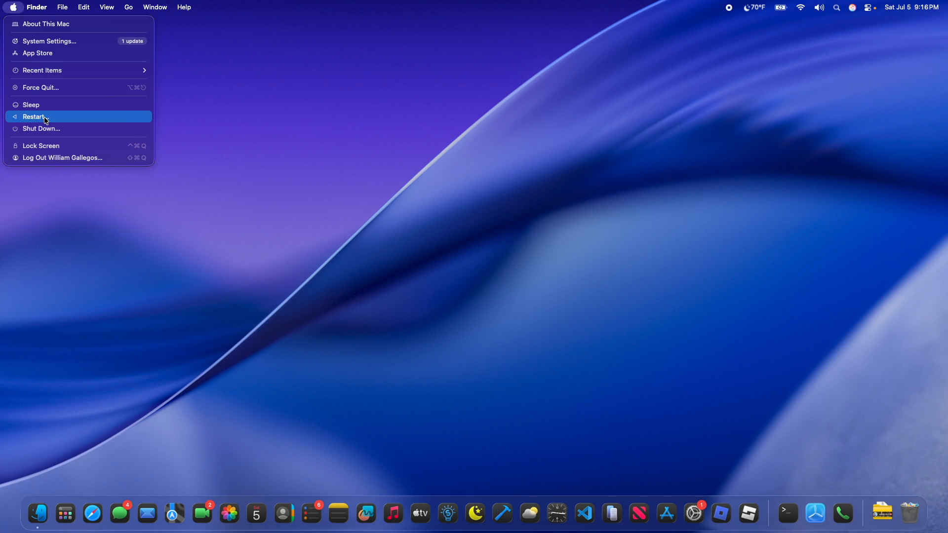
click(34, 117)
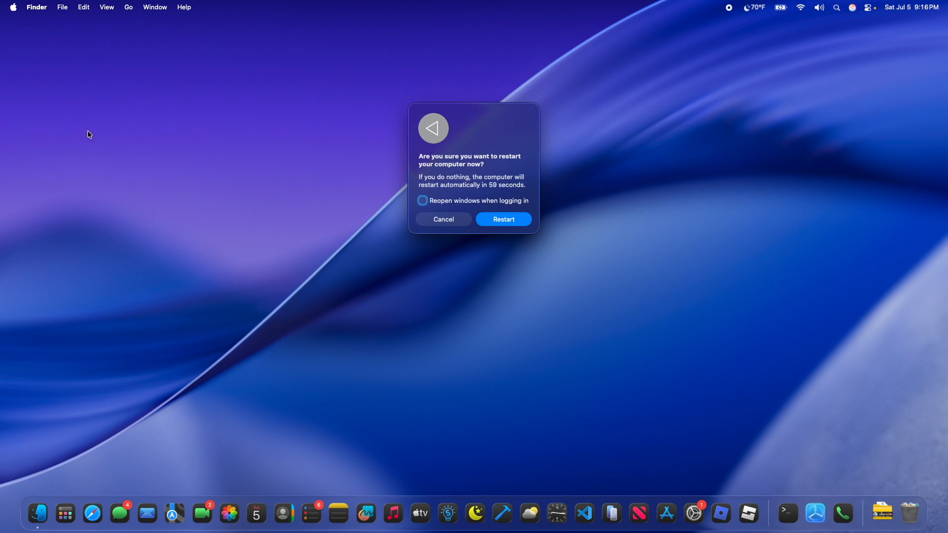
click(444, 219)
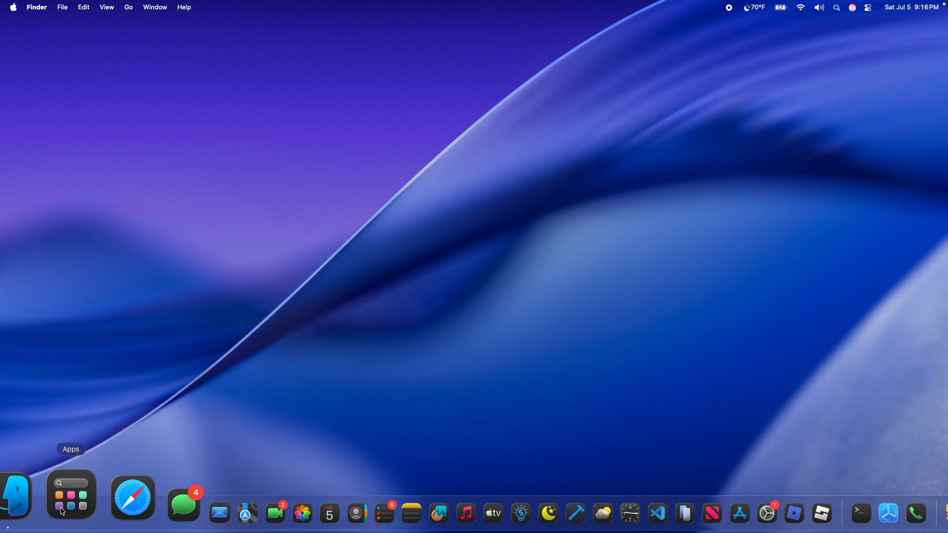
click(71, 494)
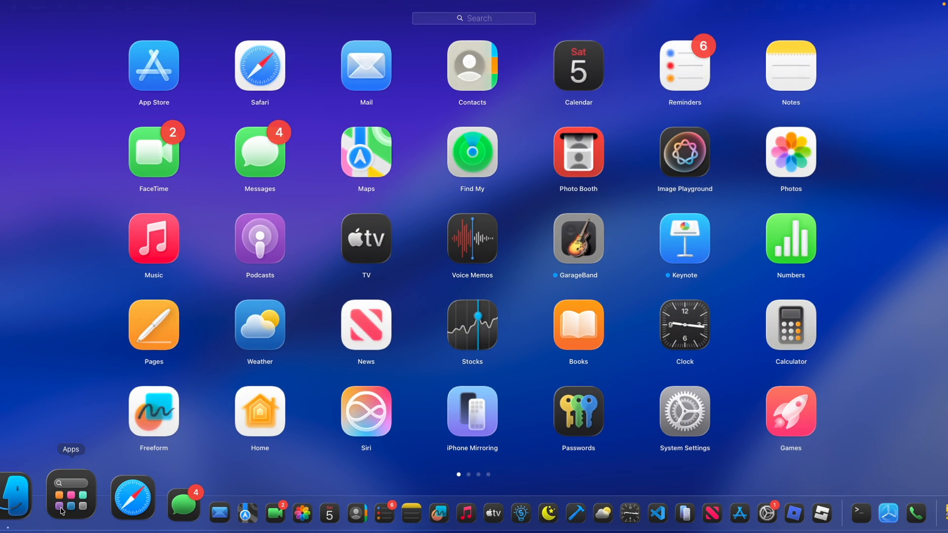
mouse_move(149, 317)
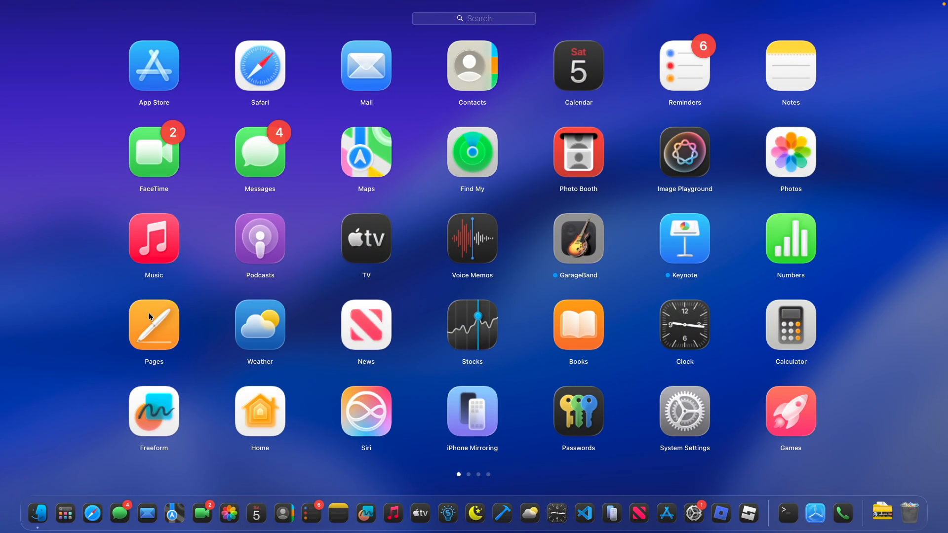
mouse_move(54, 306)
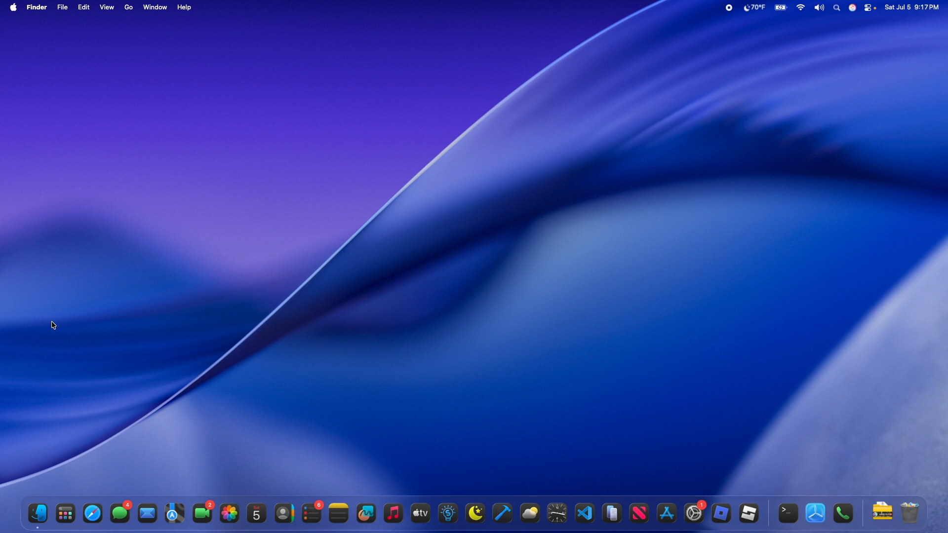
mouse_move(61, 513)
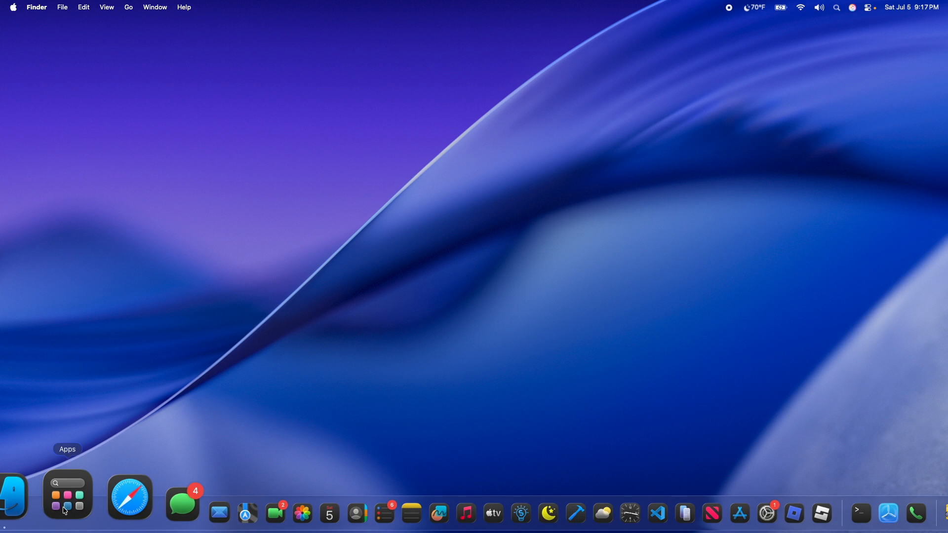
click(837, 7)
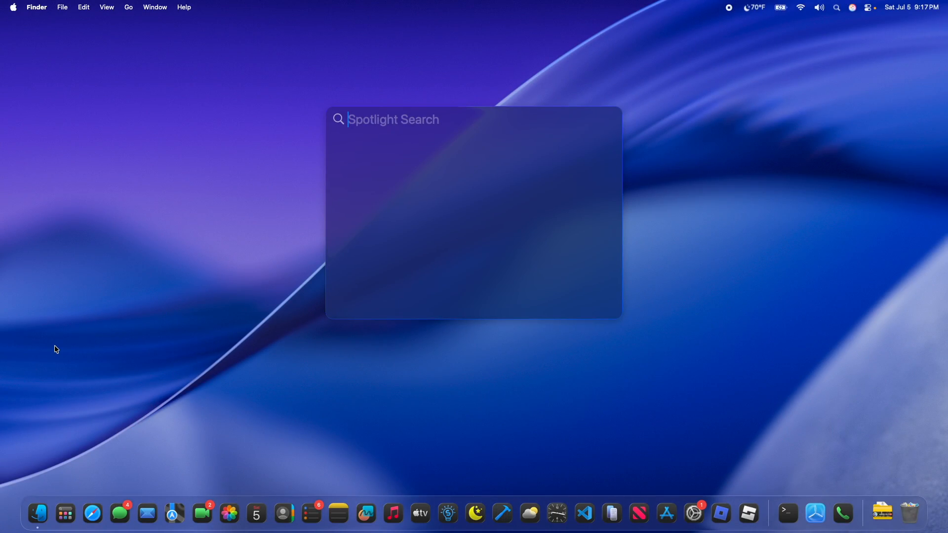
key(Escape)
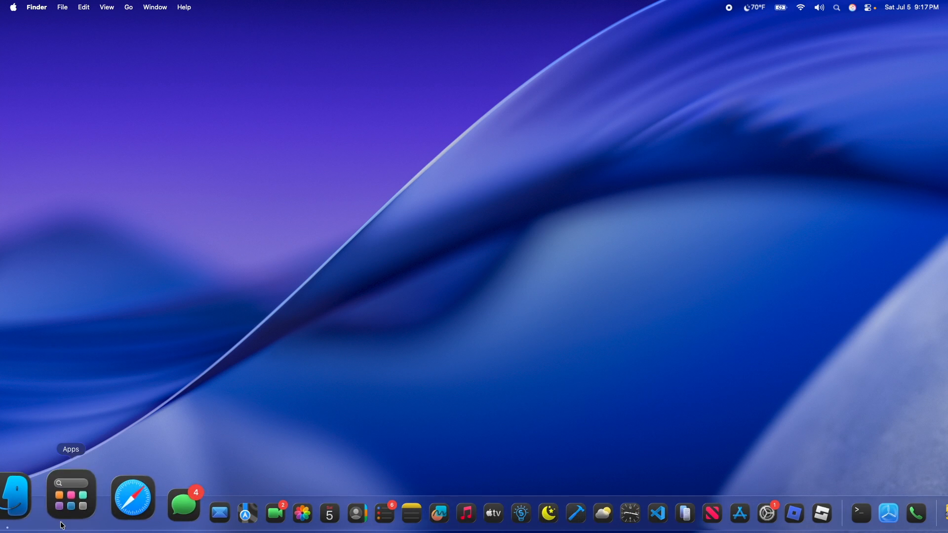
click(71, 496)
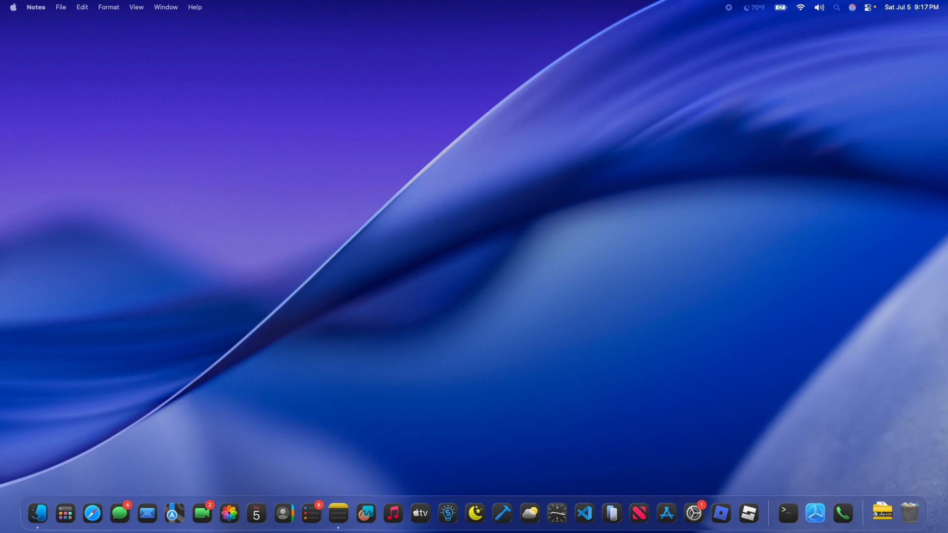
click(285, 346)
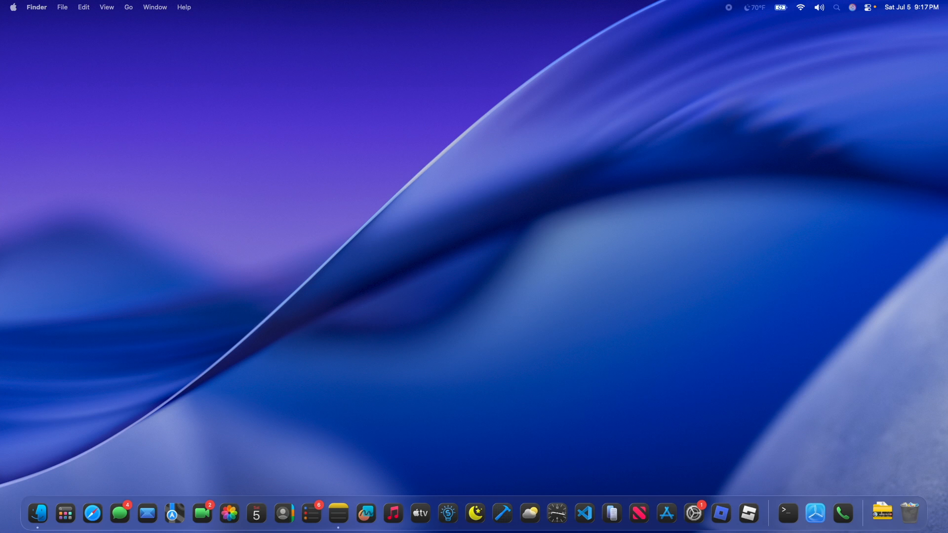
- In Terminal, run sudo rm /Library/Preferences/FeatureFlags/Domain/SpotlightUI.plist to revert
click(787, 513)
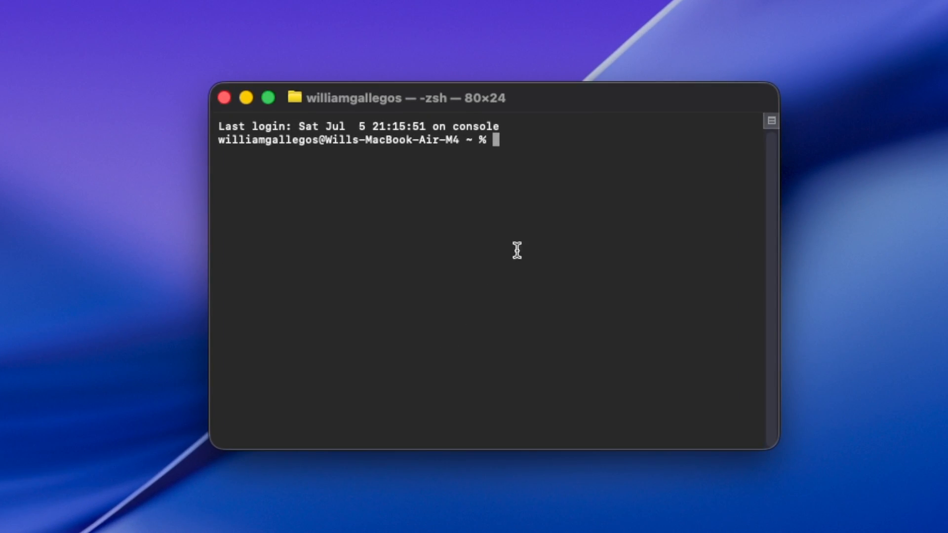
text(sudo rm /Library/Preferences/FeatureFlags/Domain/SpotlightUI.plist)
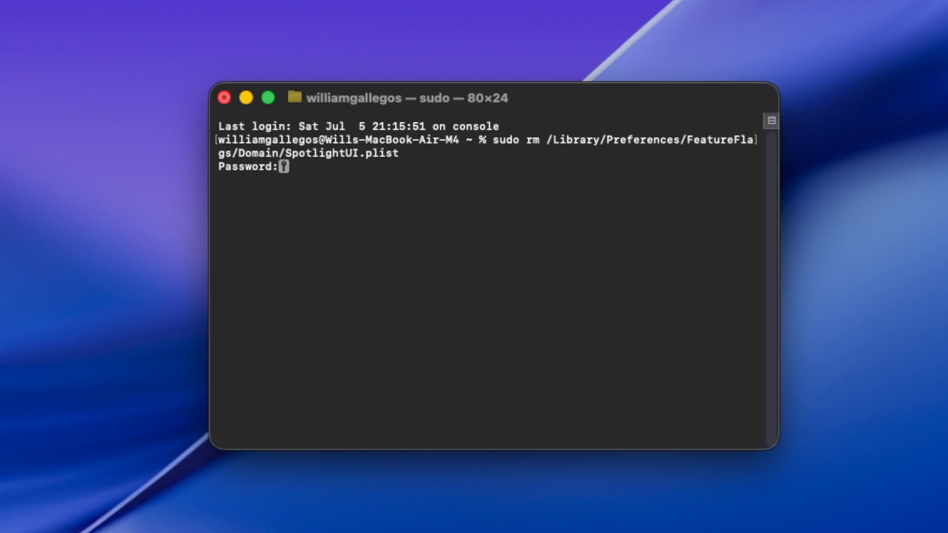
key(Return)
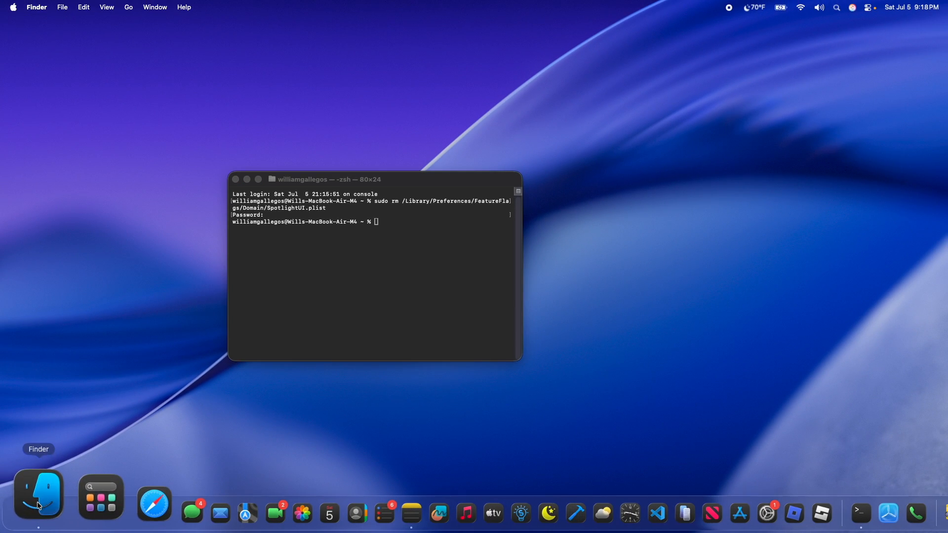
mouse_move(71, 390)
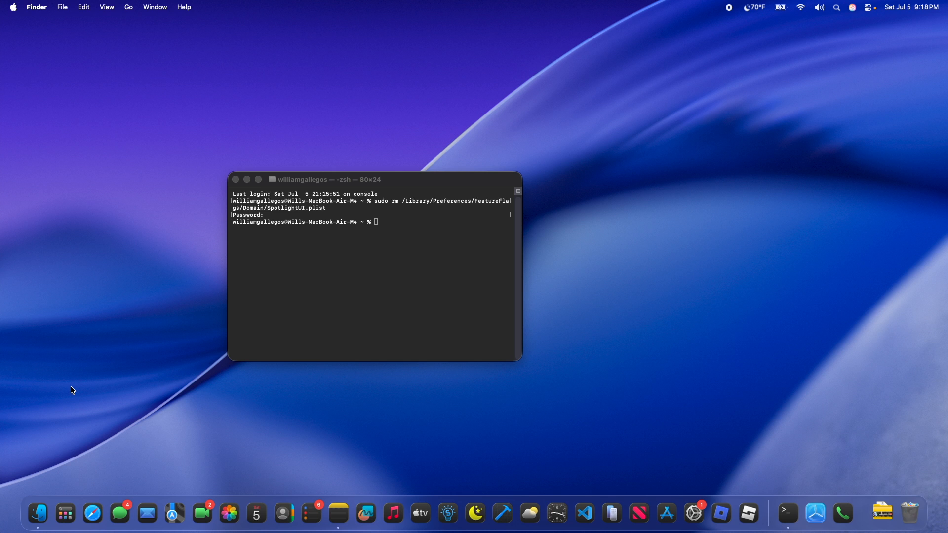
- Open Apps from the Dock to check the launcher's icon grid
click(65, 514)
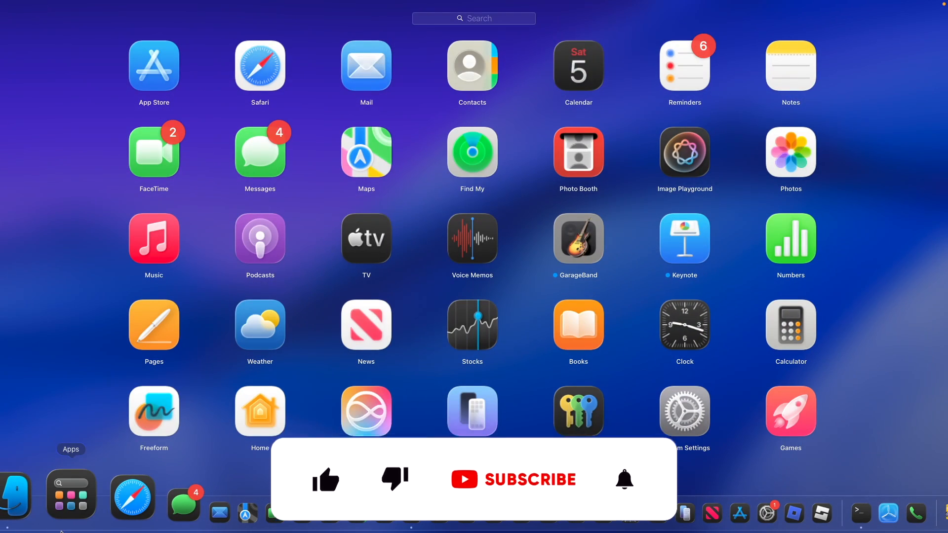
click(325, 448)
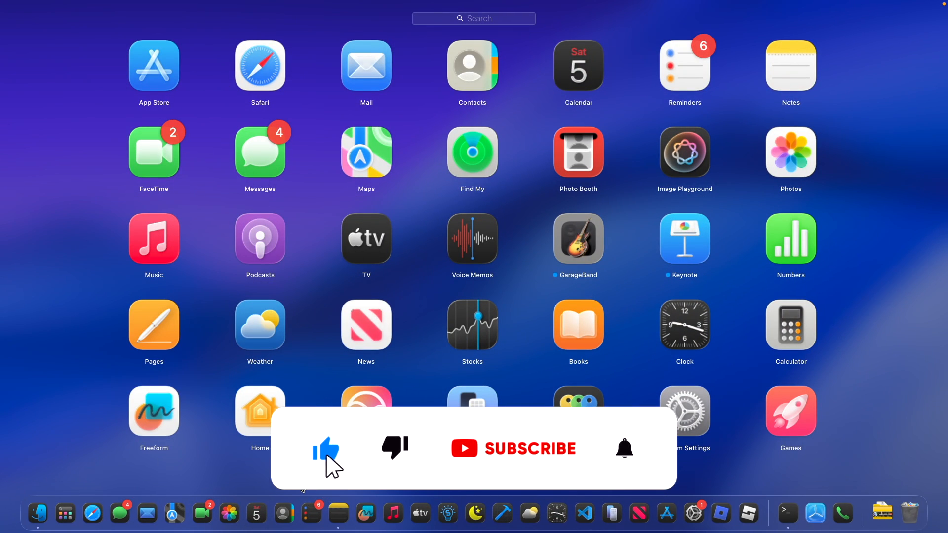